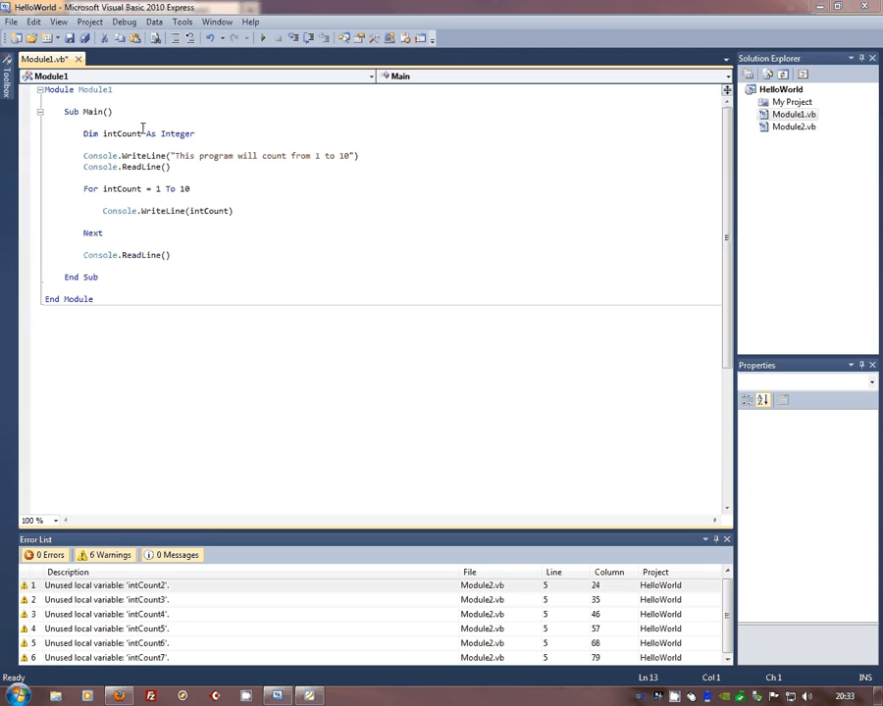
mouse_move(115, 188)
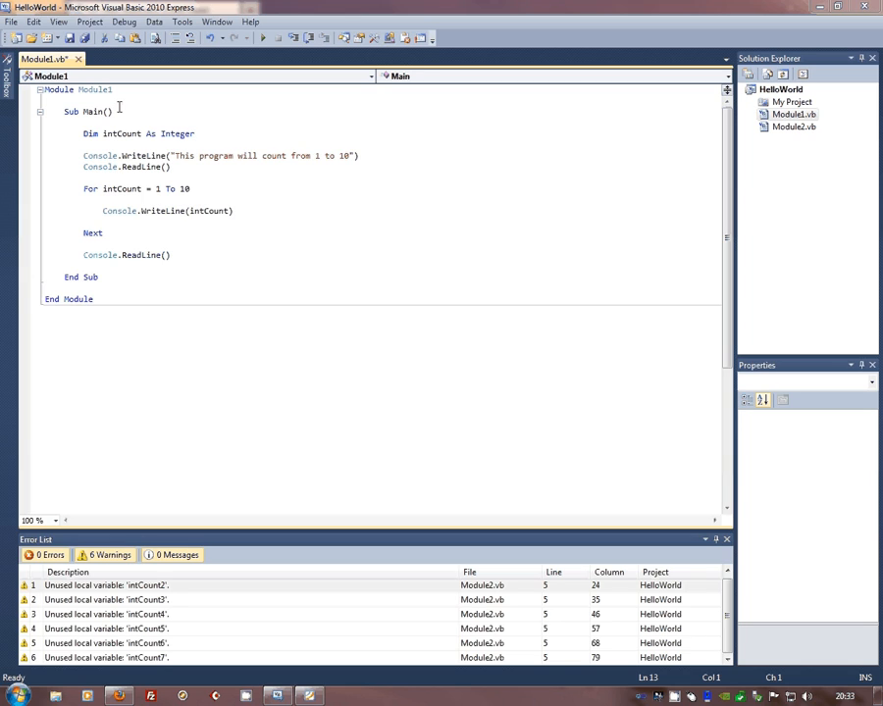
mouse_move(121, 133)
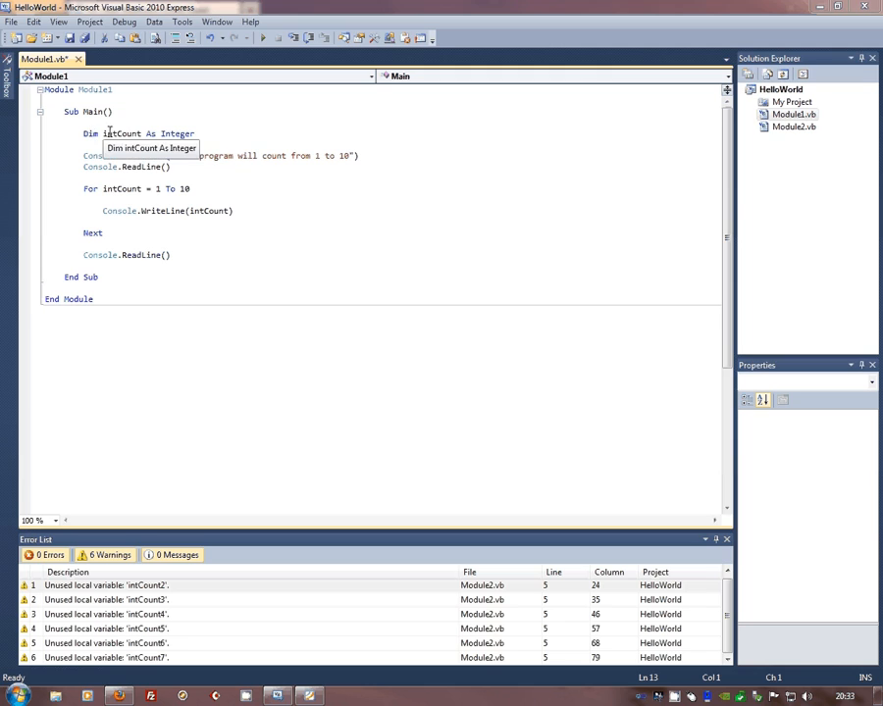
mouse_move(177, 133)
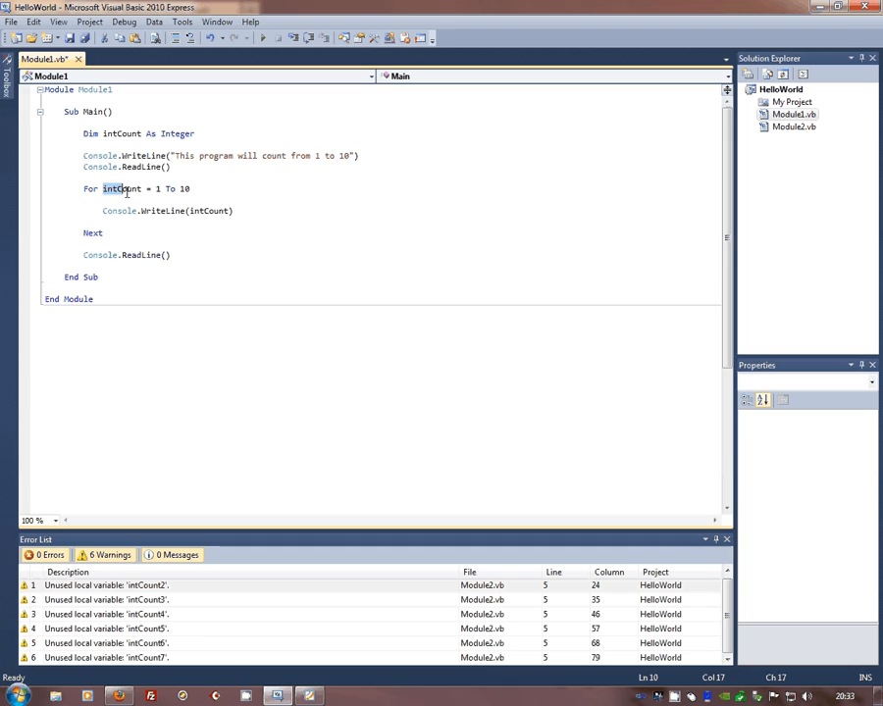
Highlight the loop counter intCount and the loop's matching For and Next lines
double_click(119, 188)
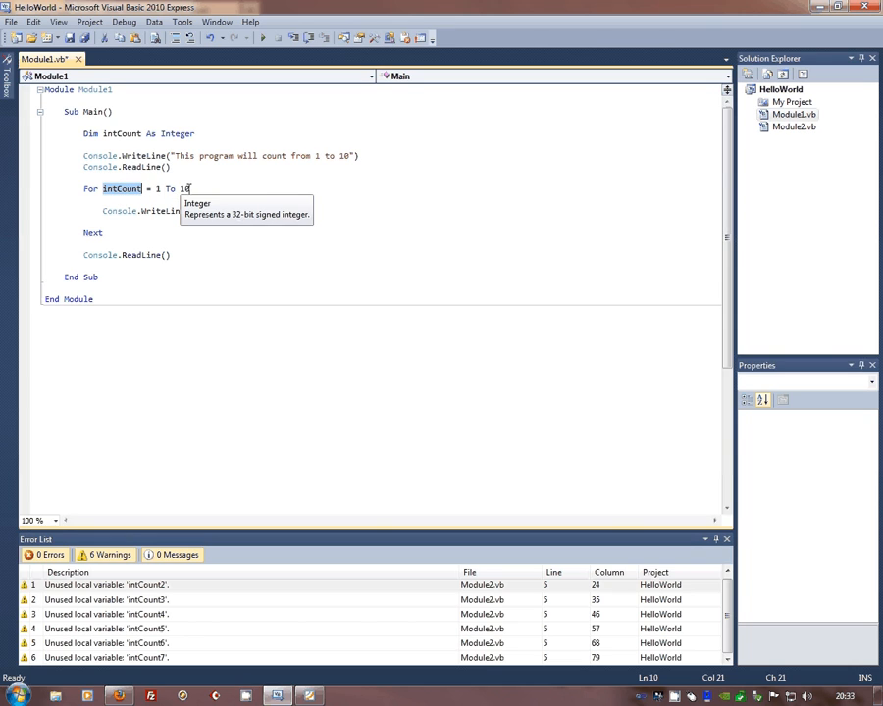
mouse_move(118, 201)
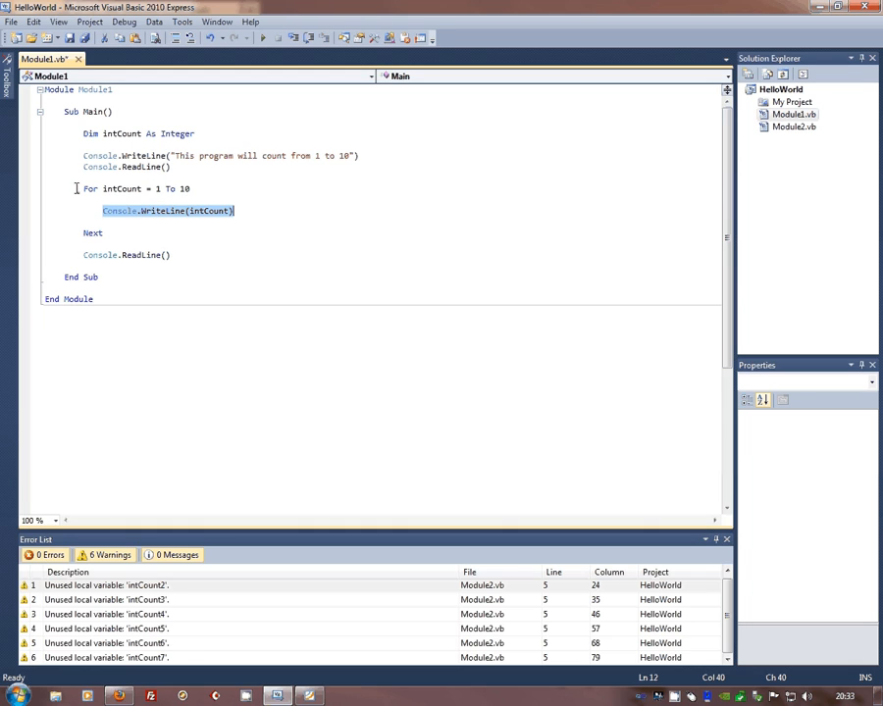
mouse_move(123, 189)
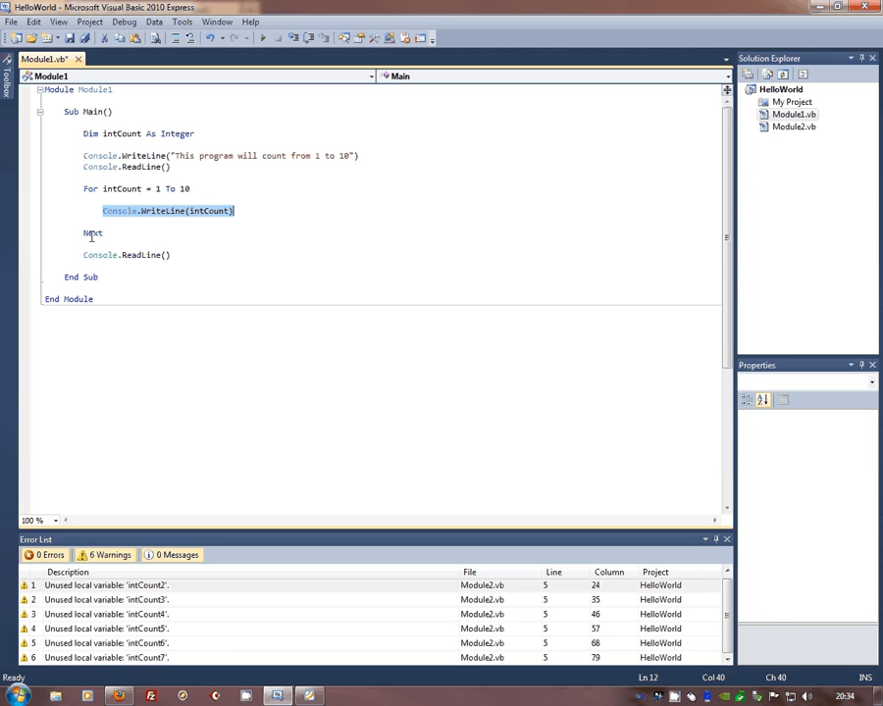
left_click(90, 188)
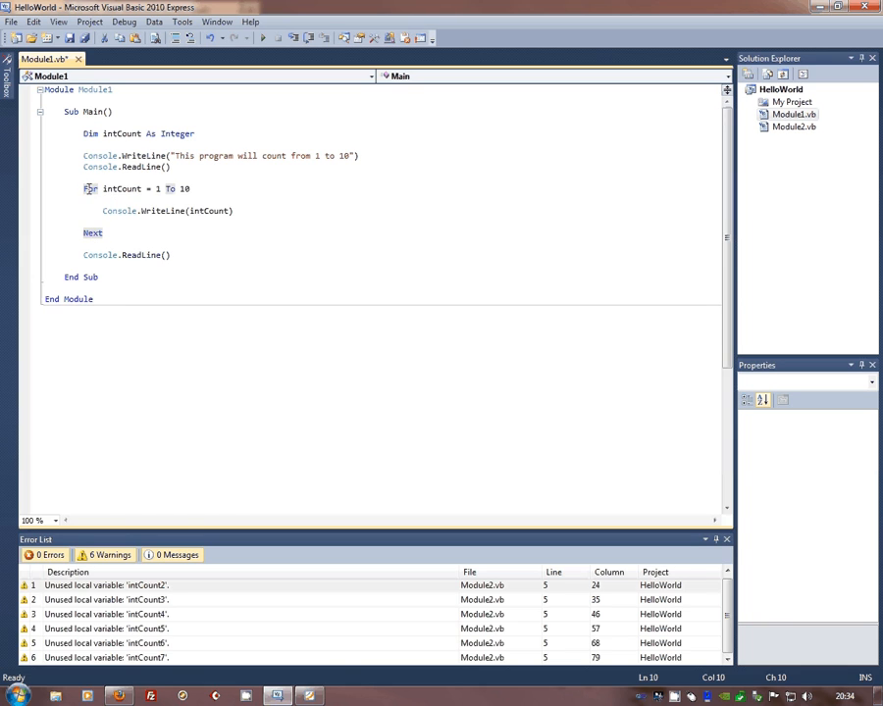
mouse_move(98, 255)
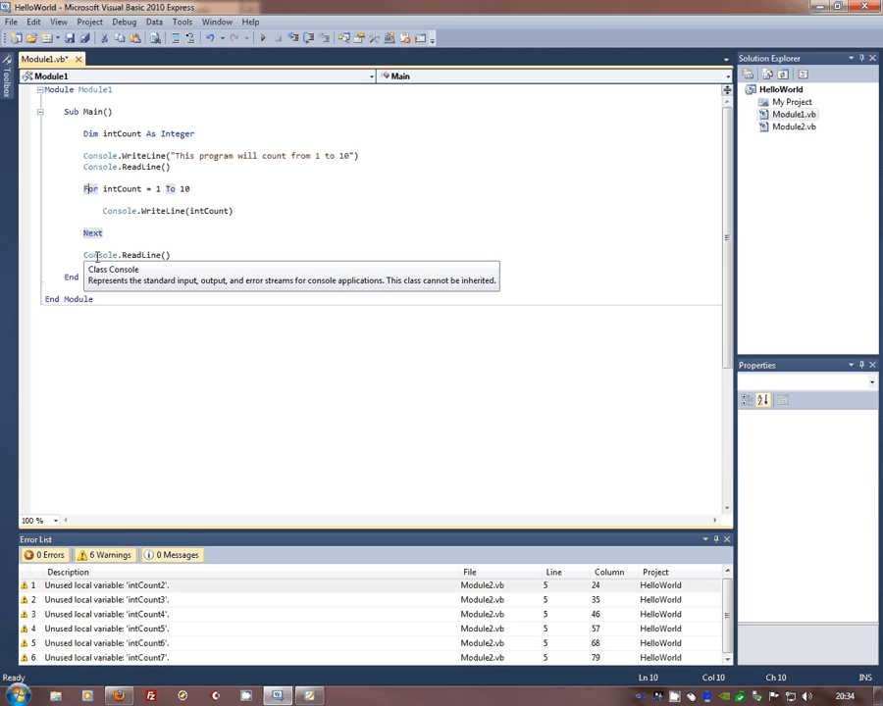
mouse_move(186, 188)
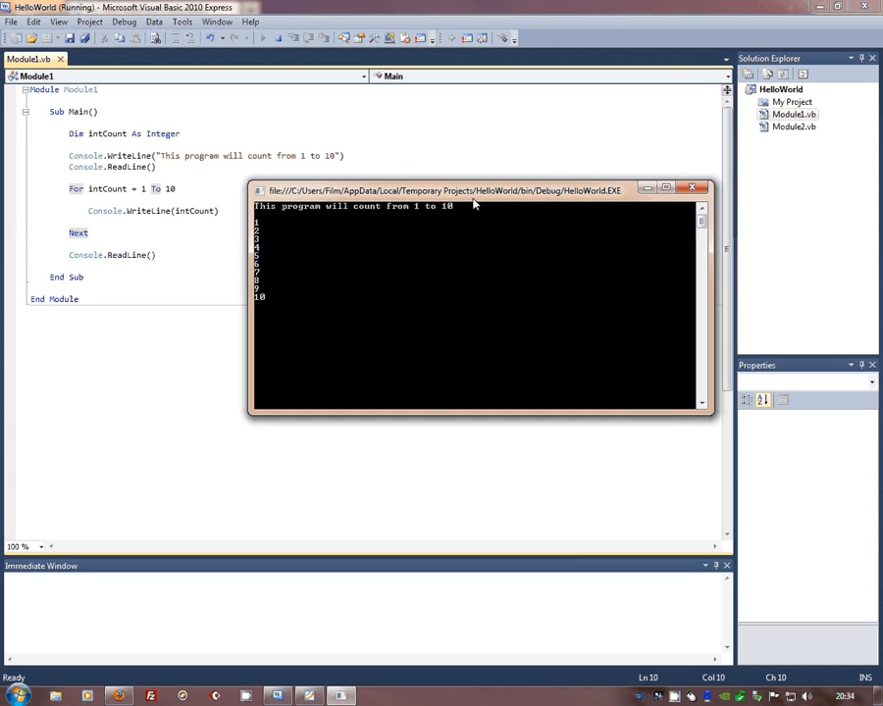
mouse_move(242, 321)
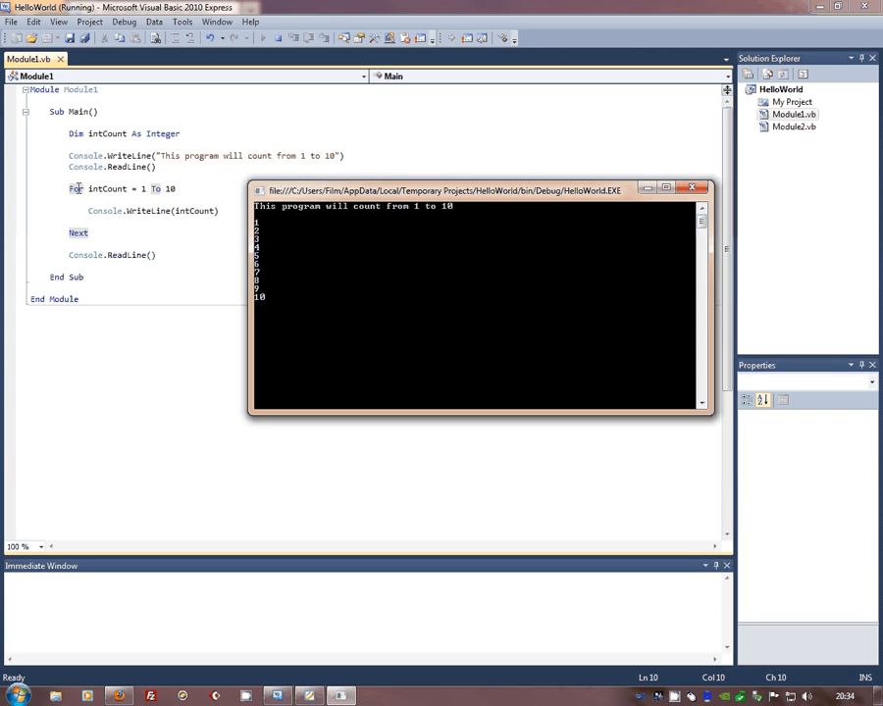
mouse_move(277, 249)
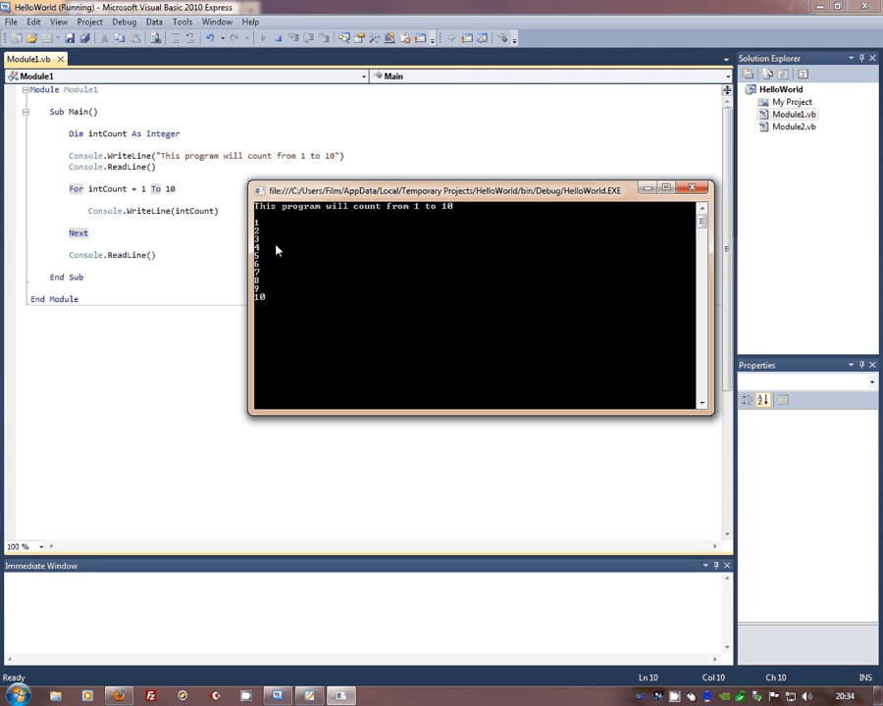
mouse_move(731, 228)
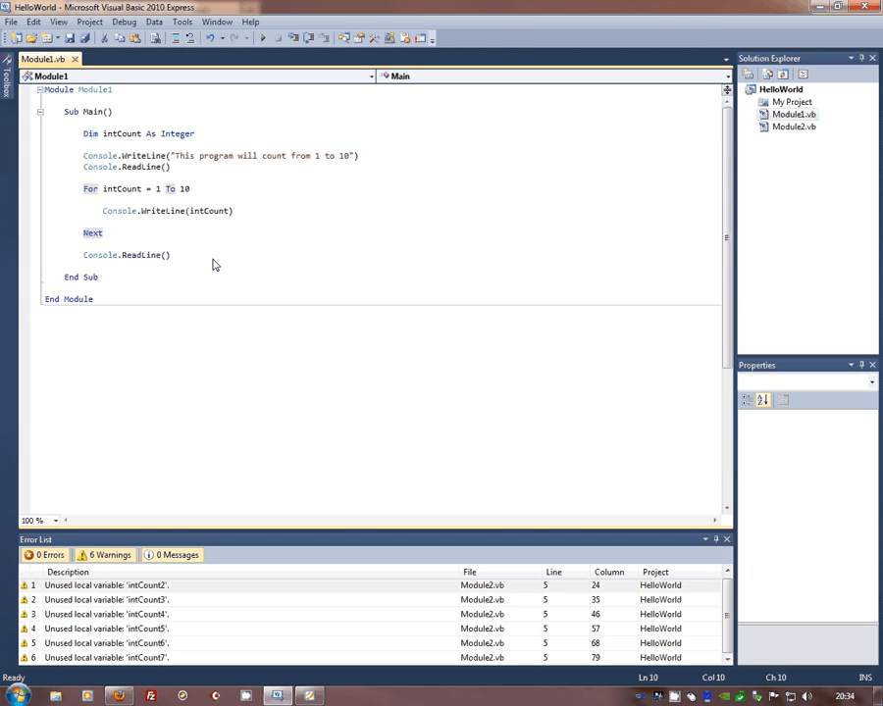
mouse_move(207, 251)
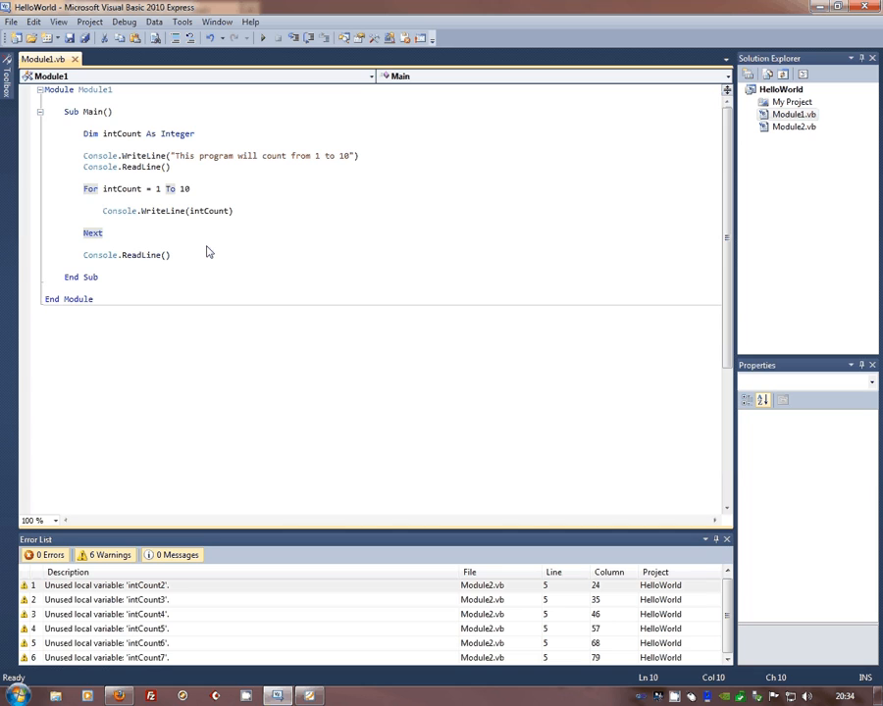
mouse_move(162, 211)
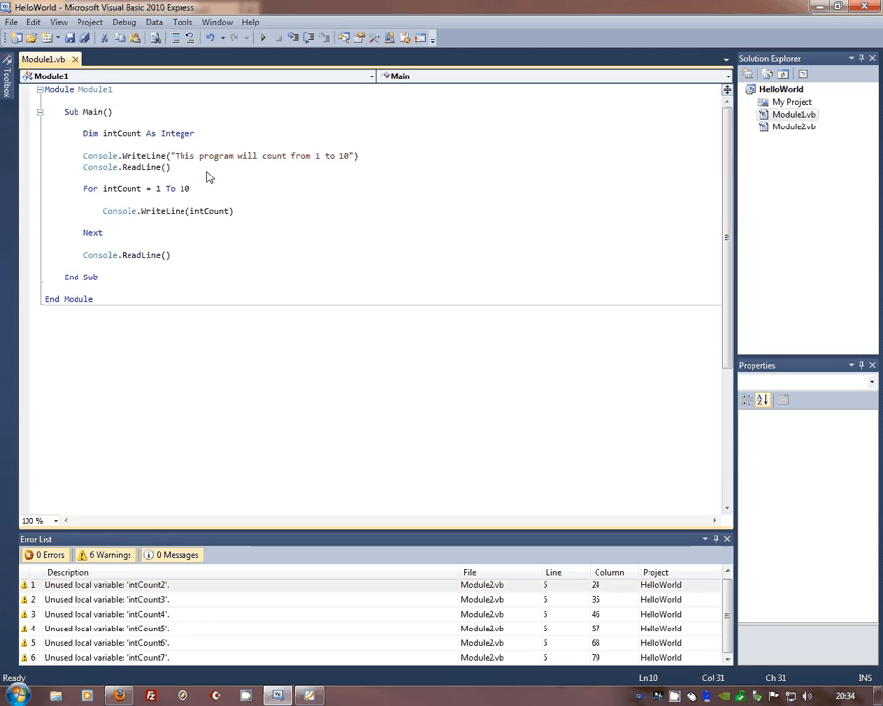
mouse_move(193, 173)
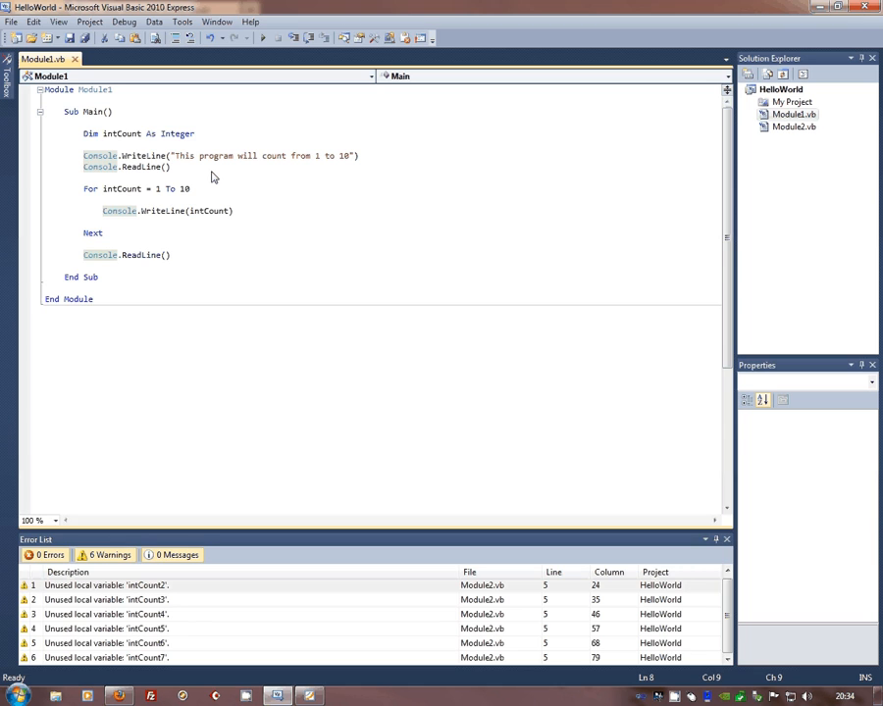
Make intNumber1 the loop's upper limit, declared with intCount and read from console input
type("intNumber1 =")
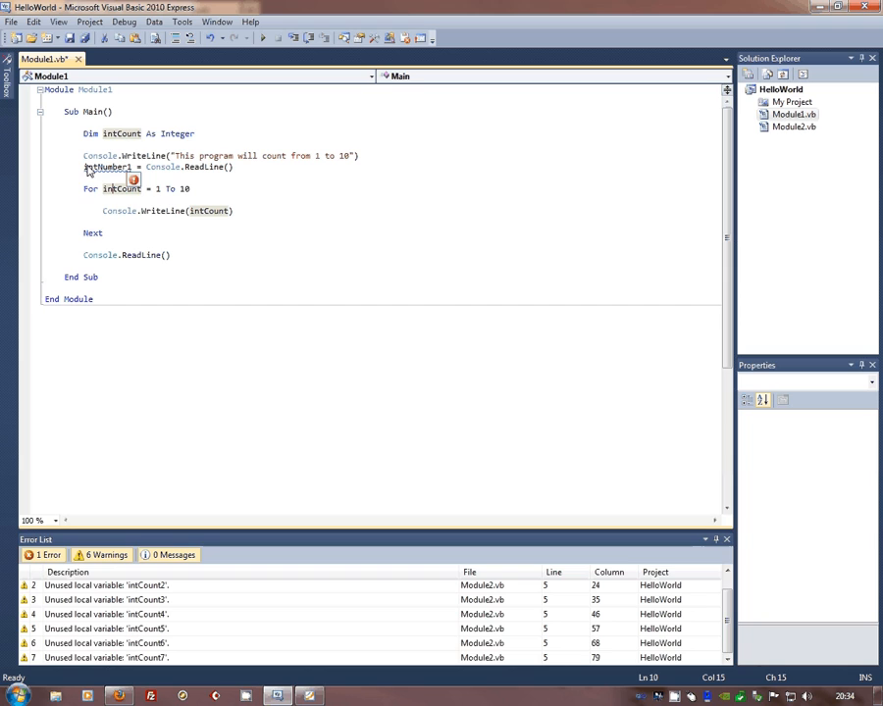
mouse_move(111, 165)
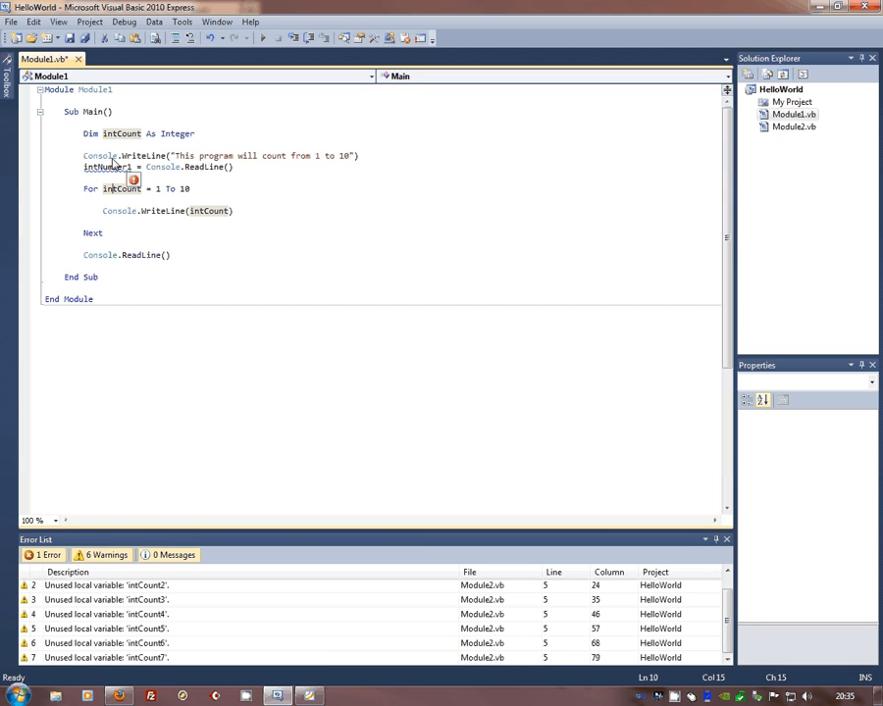
mouse_move(108, 167)
type(", intNumbe")
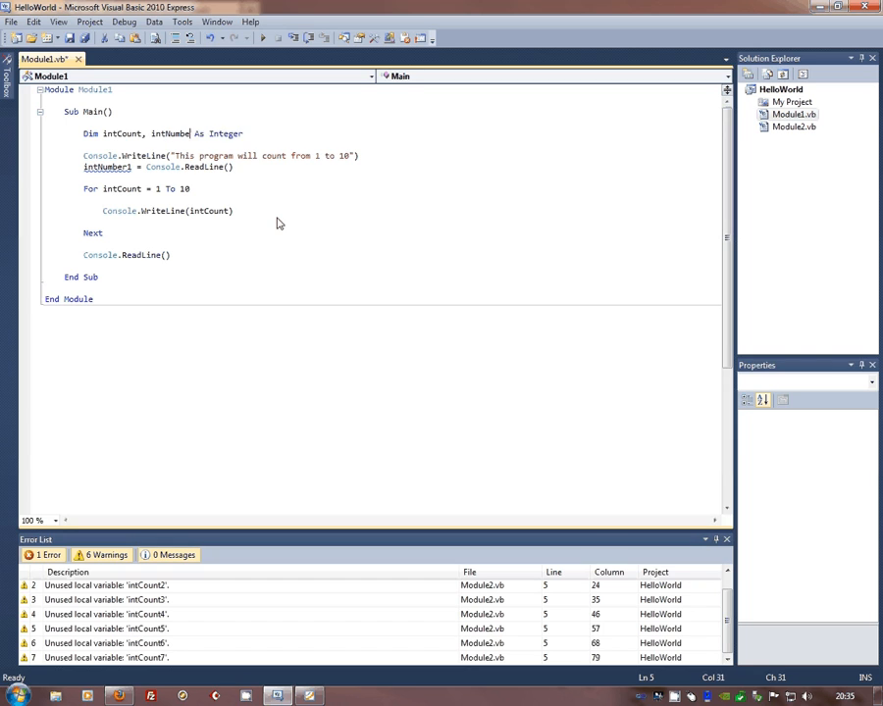
type("r1")
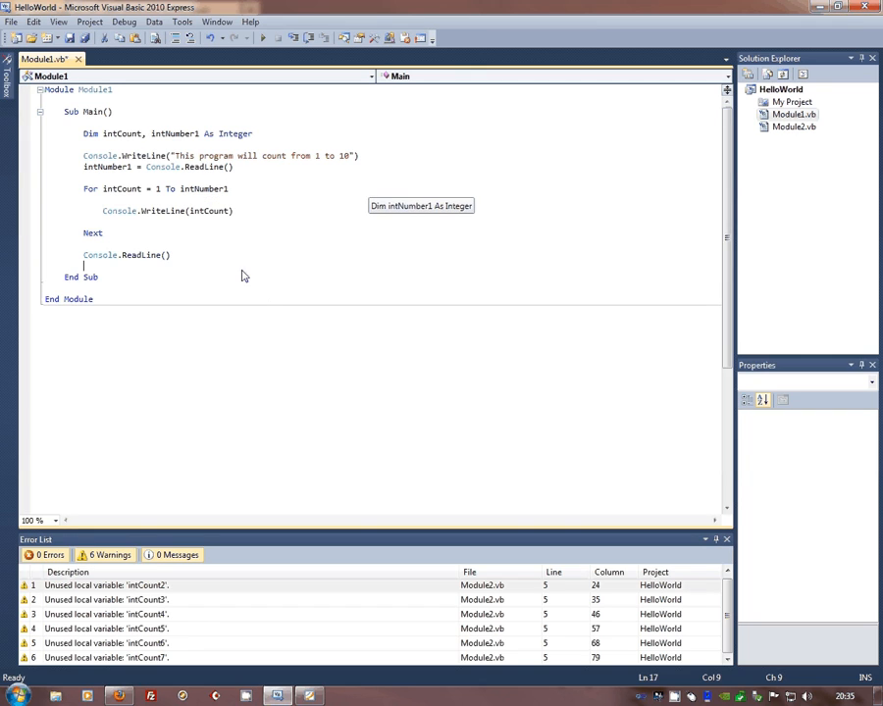
mouse_move(145, 242)
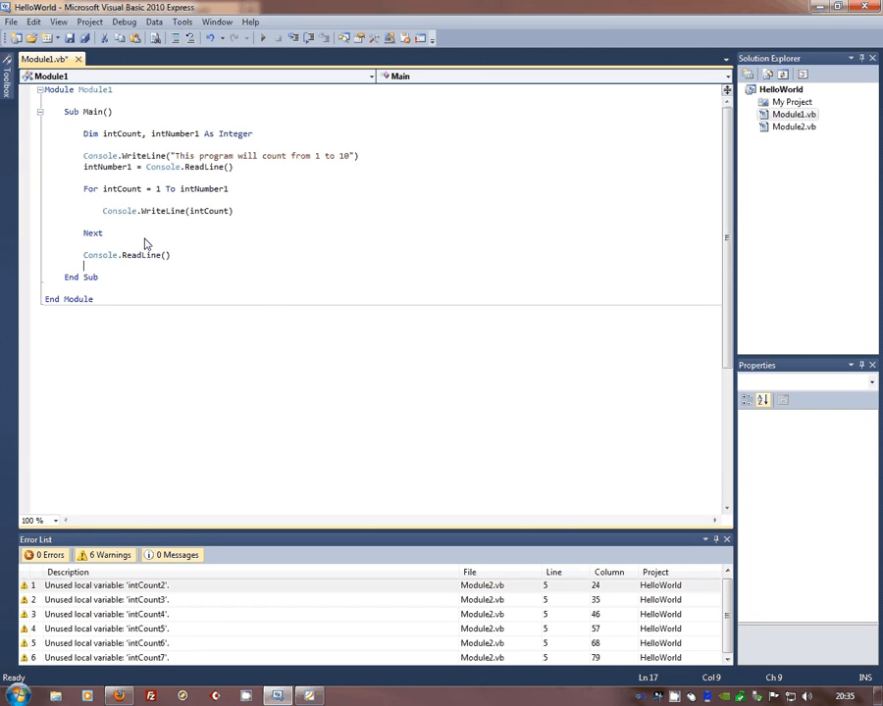
mouse_move(100, 155)
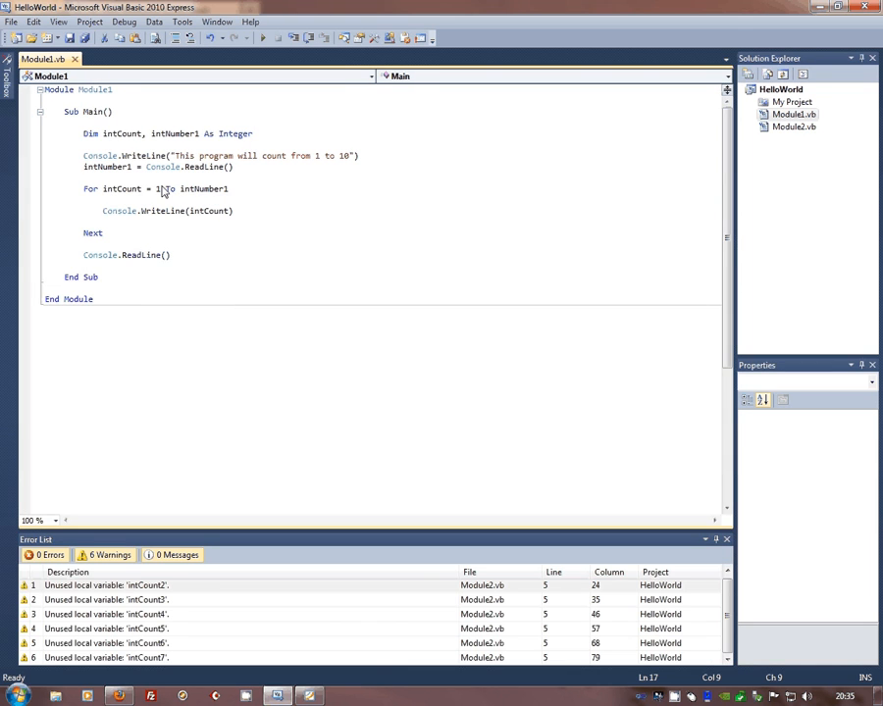
mouse_move(204, 188)
type(" Step 2")
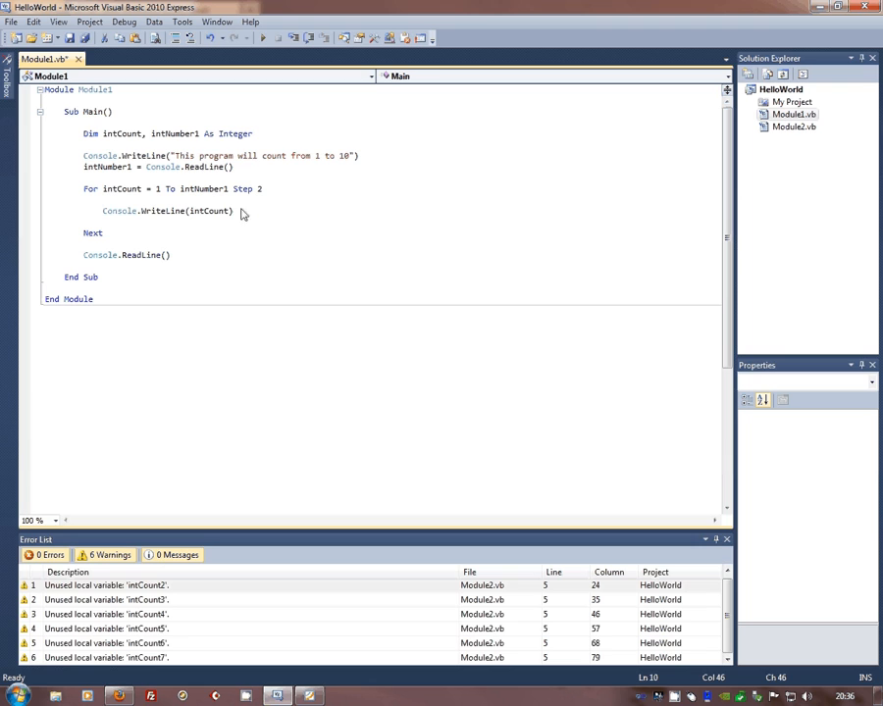
Append Step 2 to the end of the For line
left_click(262, 37)
type("23")
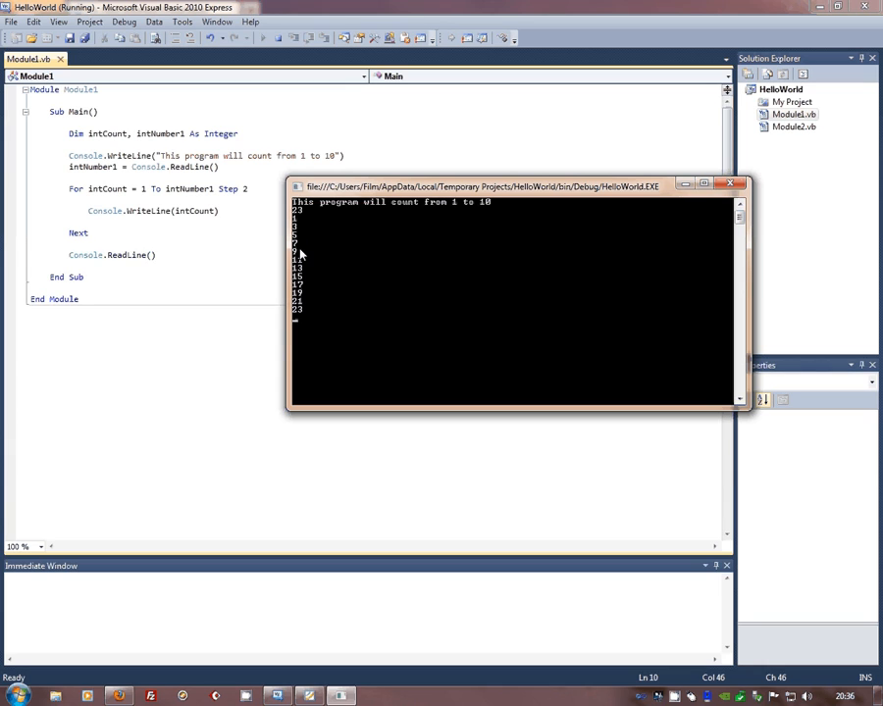
mouse_move(250, 287)
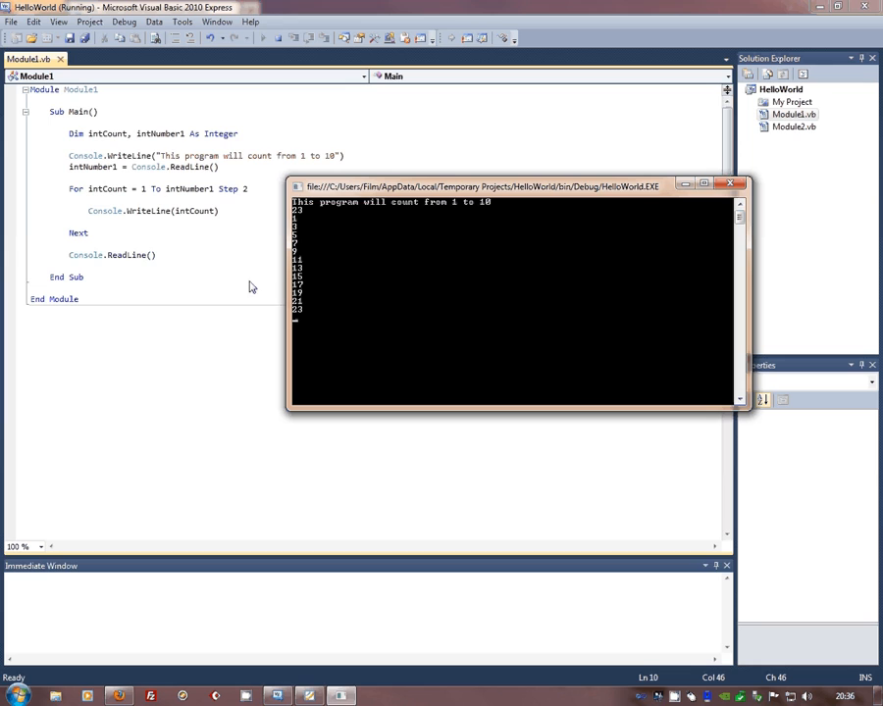
mouse_move(83, 241)
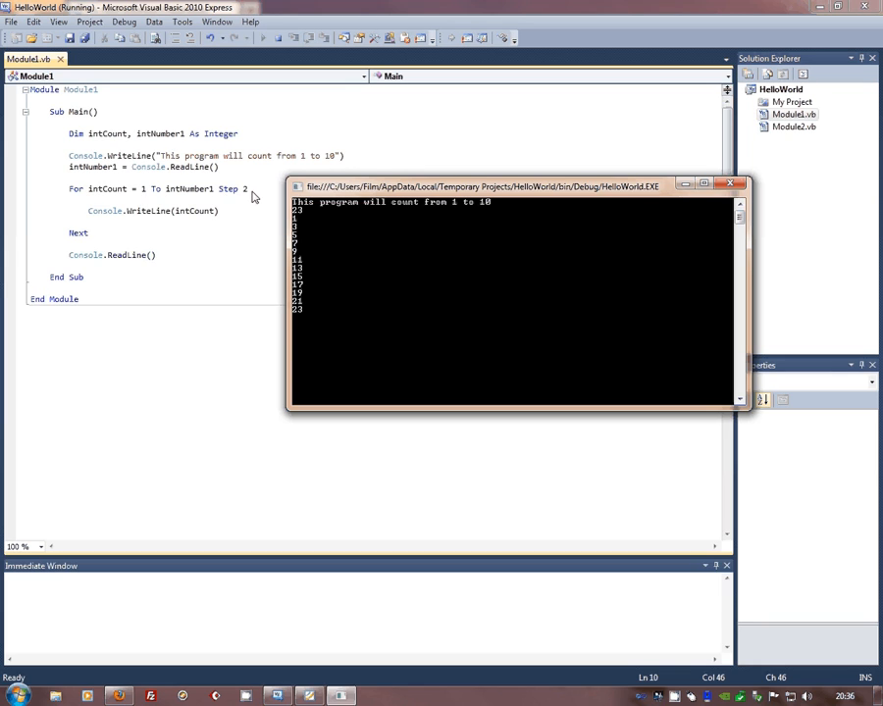
mouse_move(230, 194)
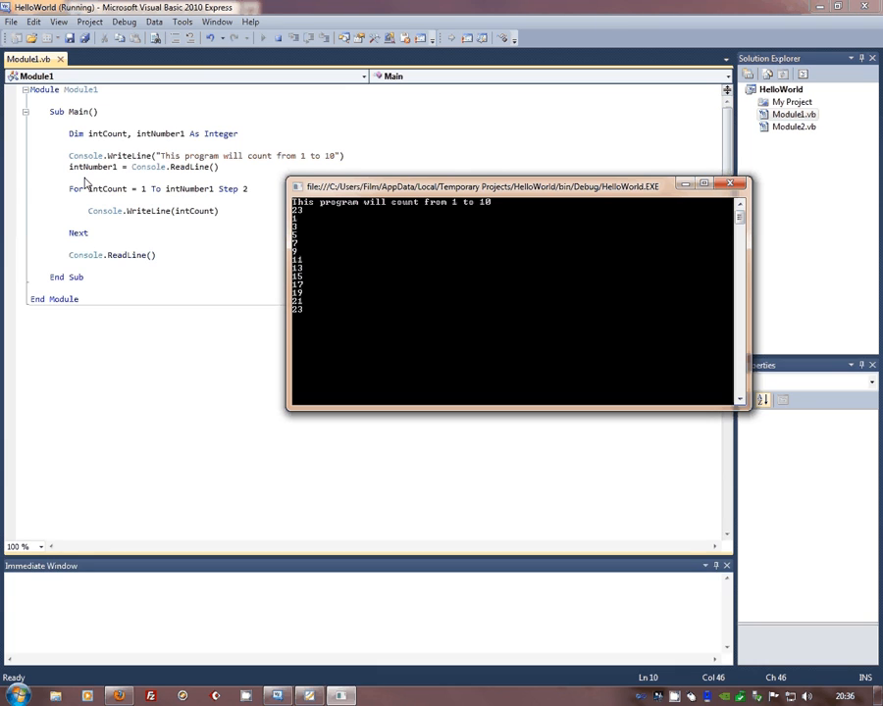
Close the console after it prints the odd numbers 1 through 23
left_click(730, 184)
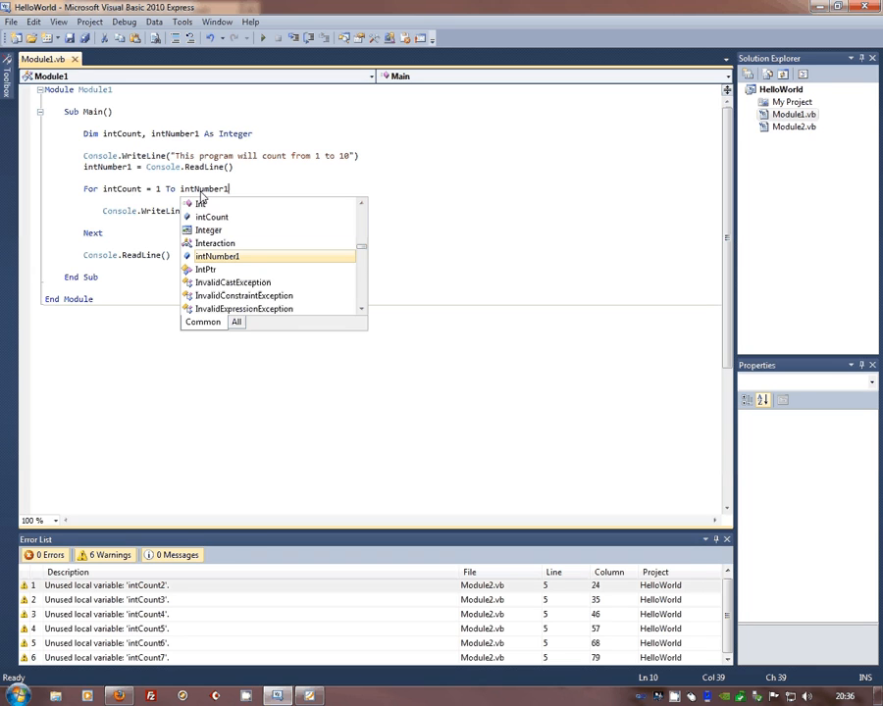
mouse_move(217, 256)
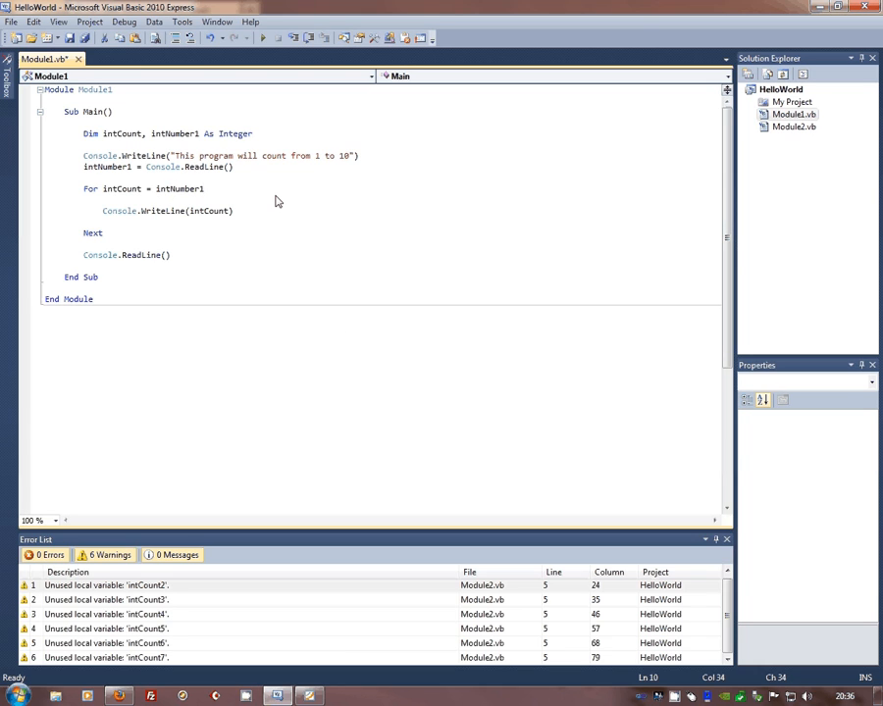
Rewrite the For line as intCount = intNumber1 To 1, without Step 2
type("to 1")
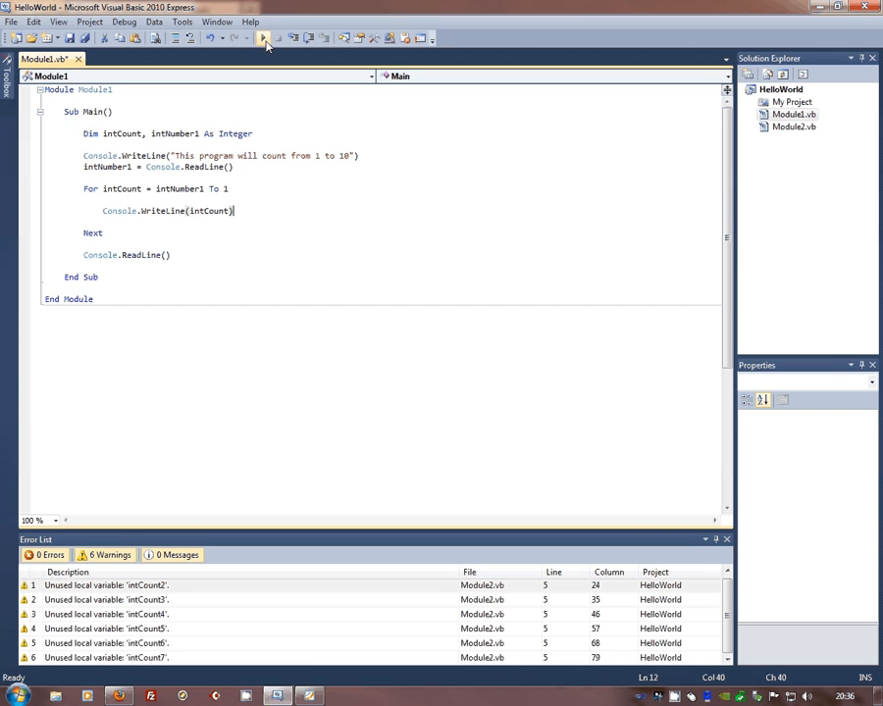
Run the reversed loop with input 23 and confirm no countdown numbers appear
left_click(264, 37)
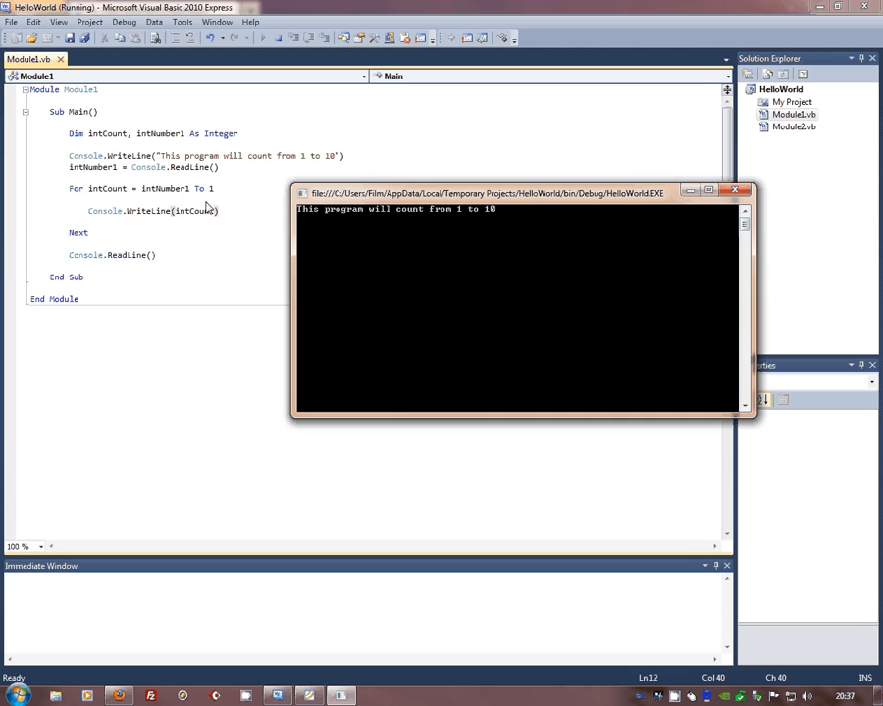
type("23")
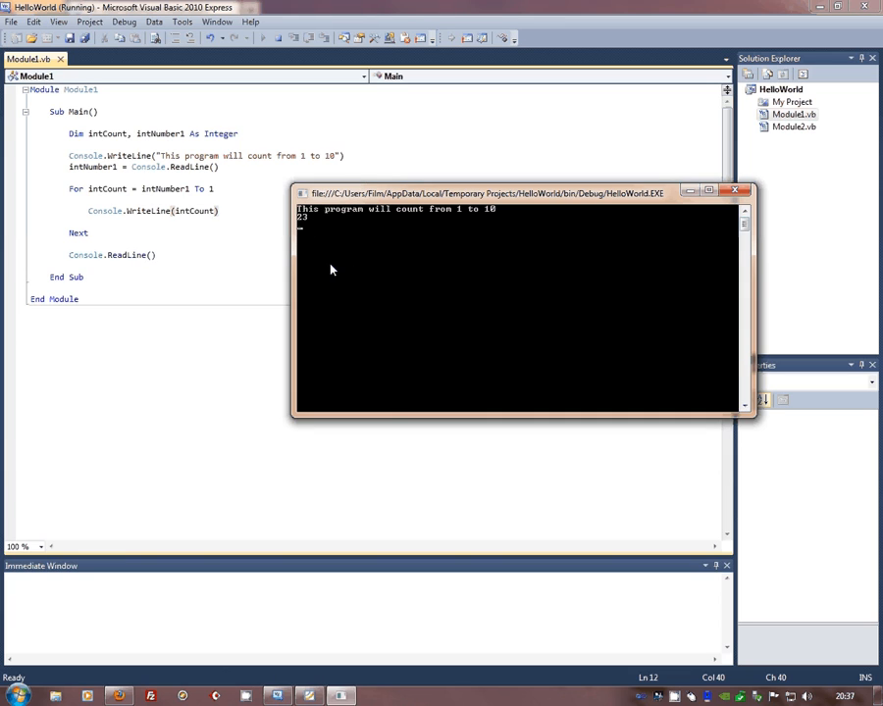
mouse_move(356, 274)
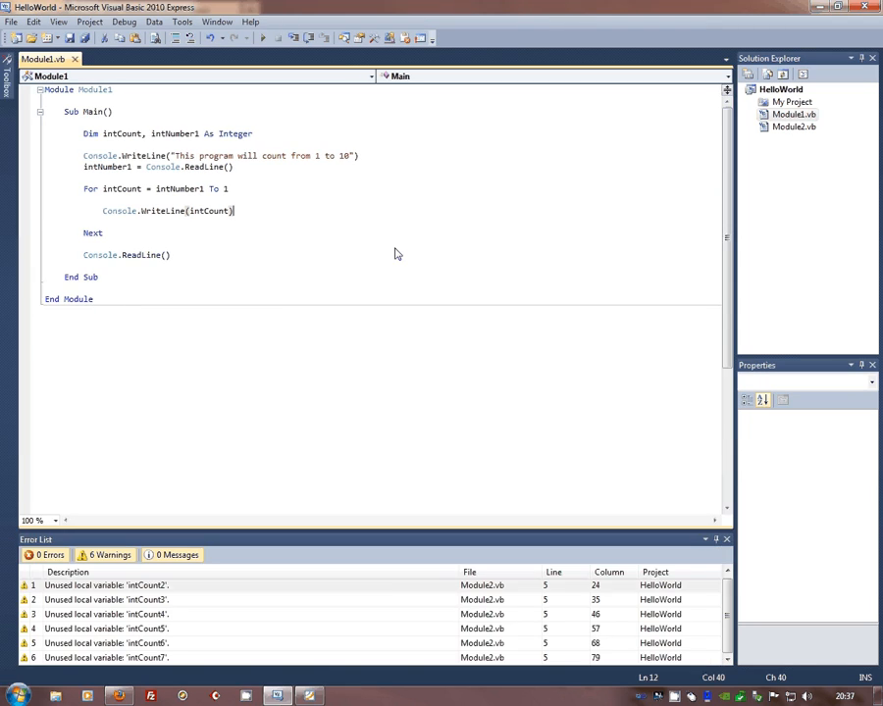
Add Step -1 to the For line and run it, counting down from 23 to 1
type("ste")
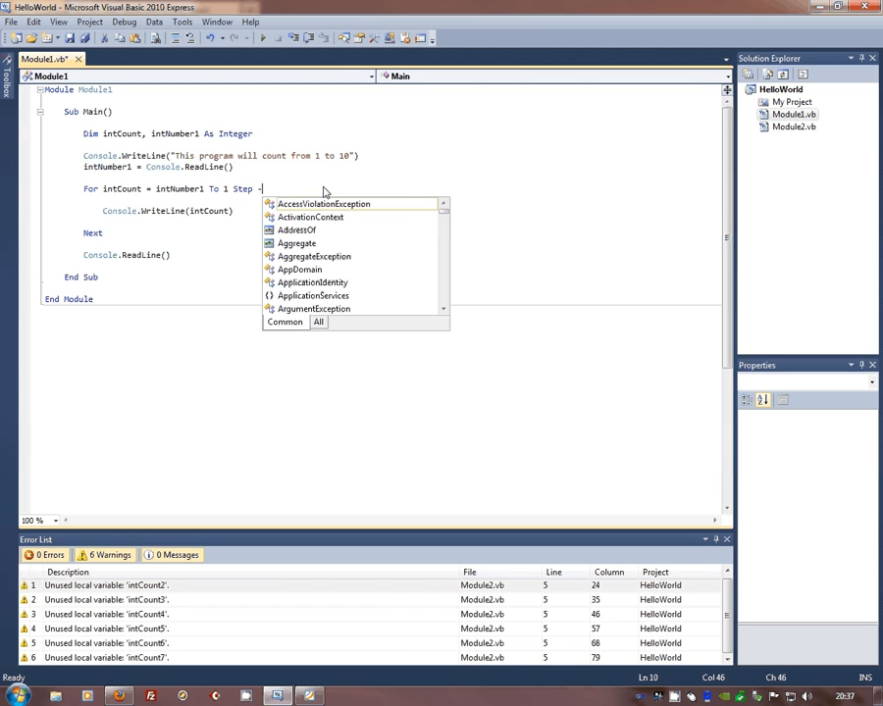
type("1")
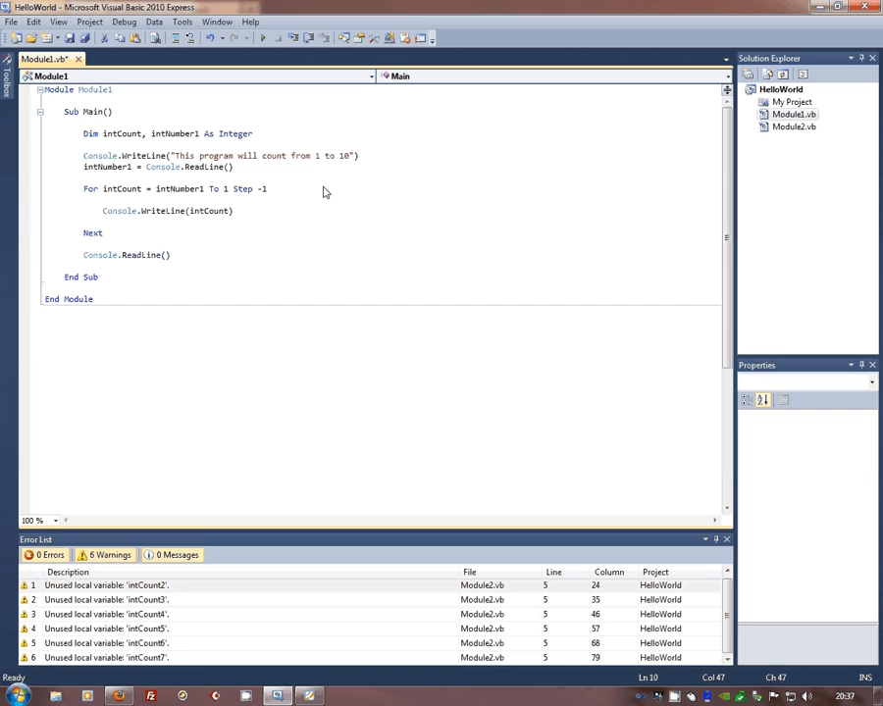
left_click(262, 38)
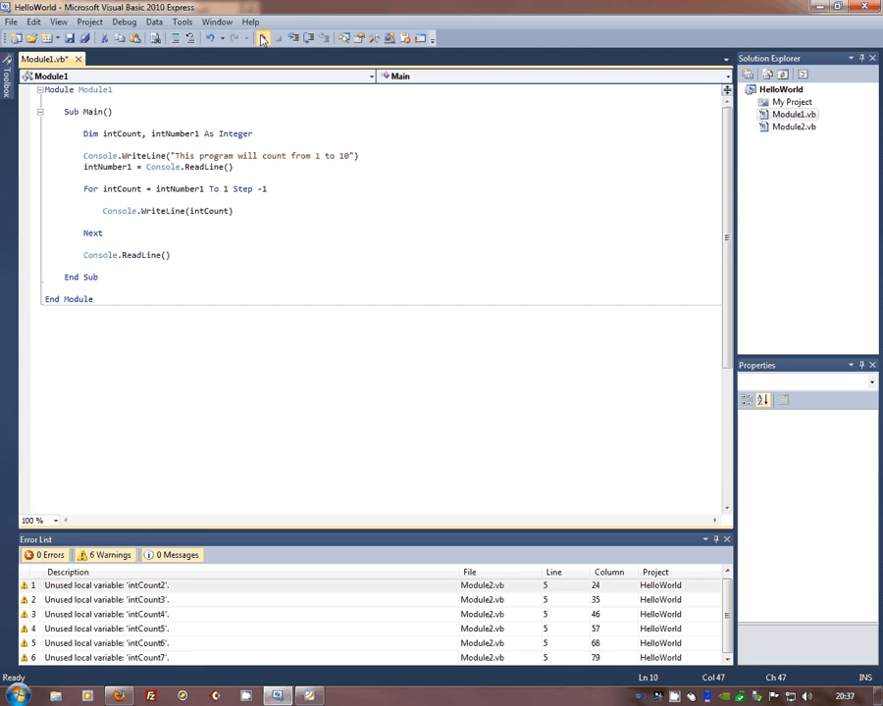
left_click(262, 37)
type("23")
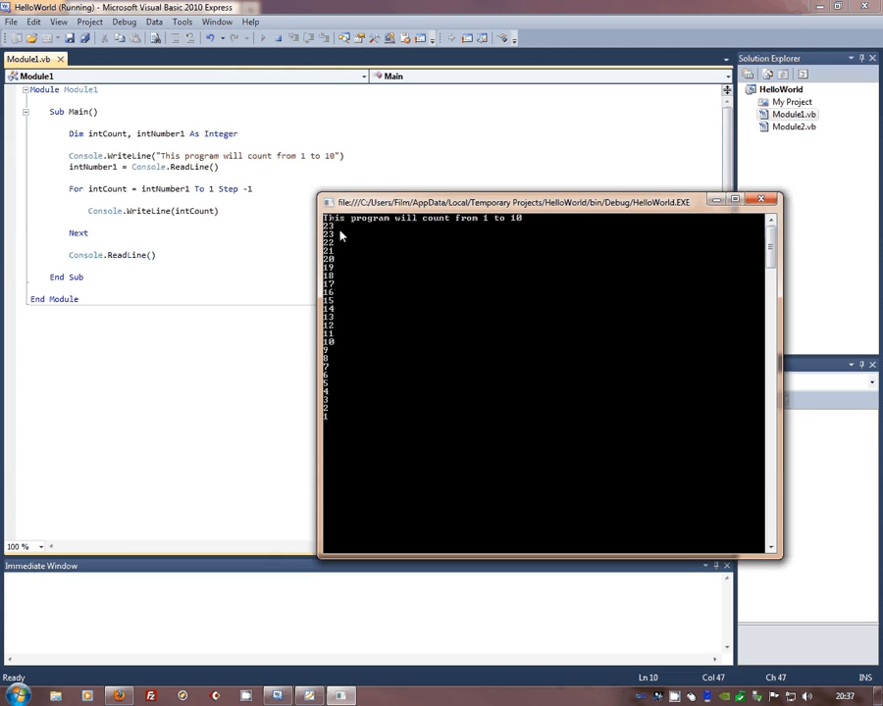
mouse_move(339, 256)
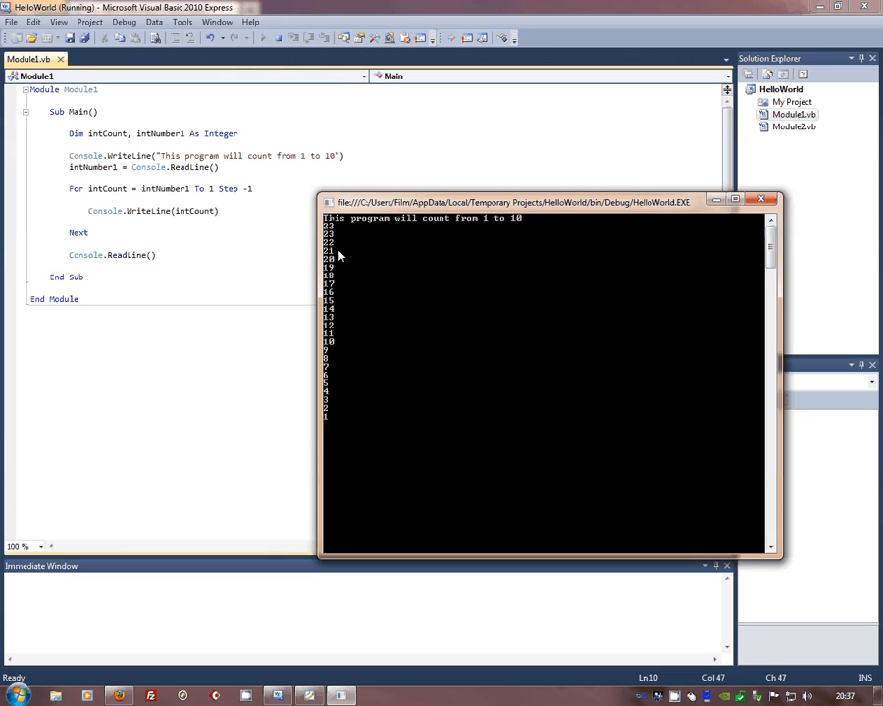